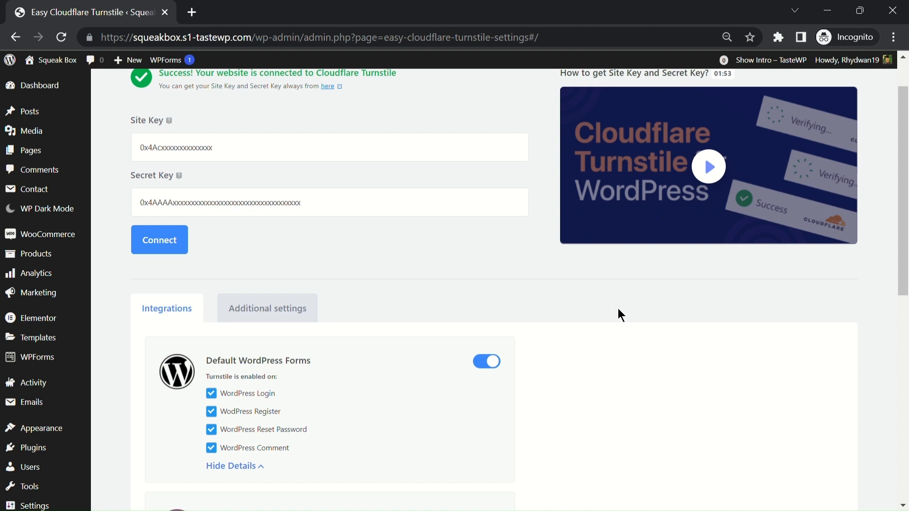
pyautogui.moveTo(608, 314)
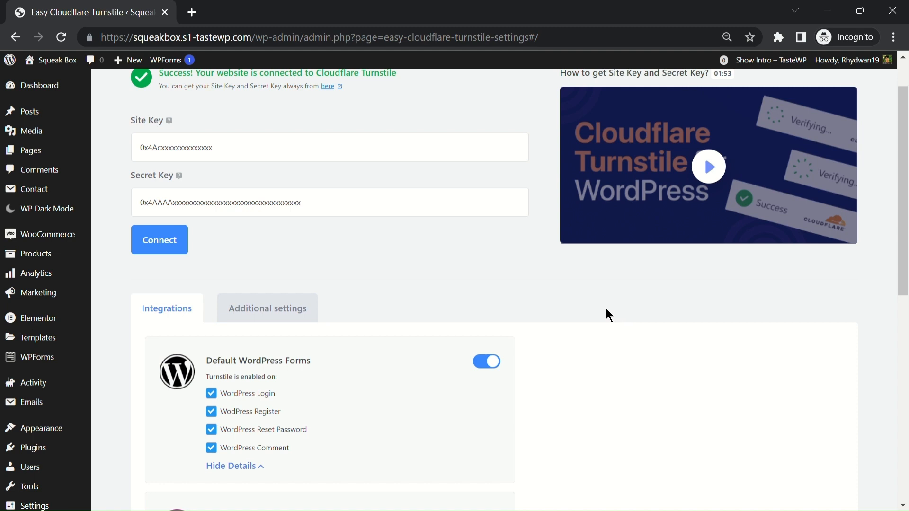
pyautogui.moveTo(551, 334)
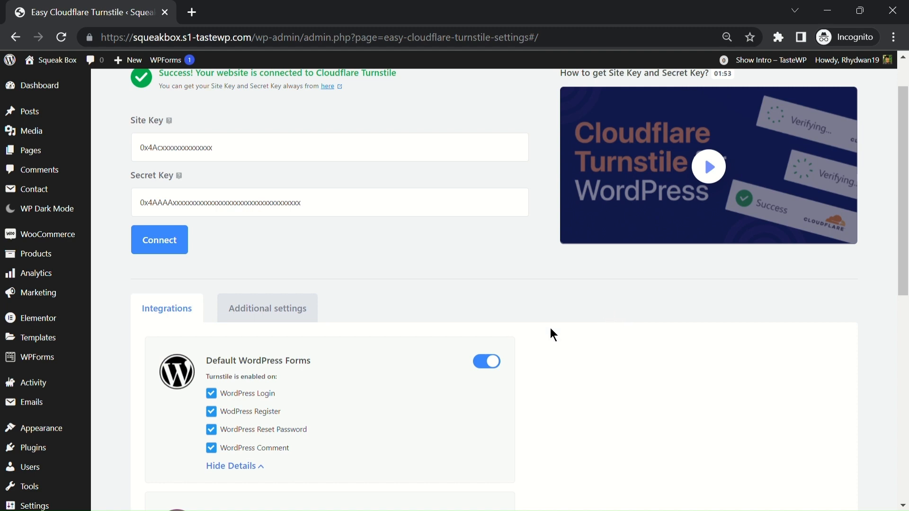
# Step: Enable the WooCommerce Forms toggle so Turnstile protects My Account login and lost/reset password
pyautogui.scroll(-3)
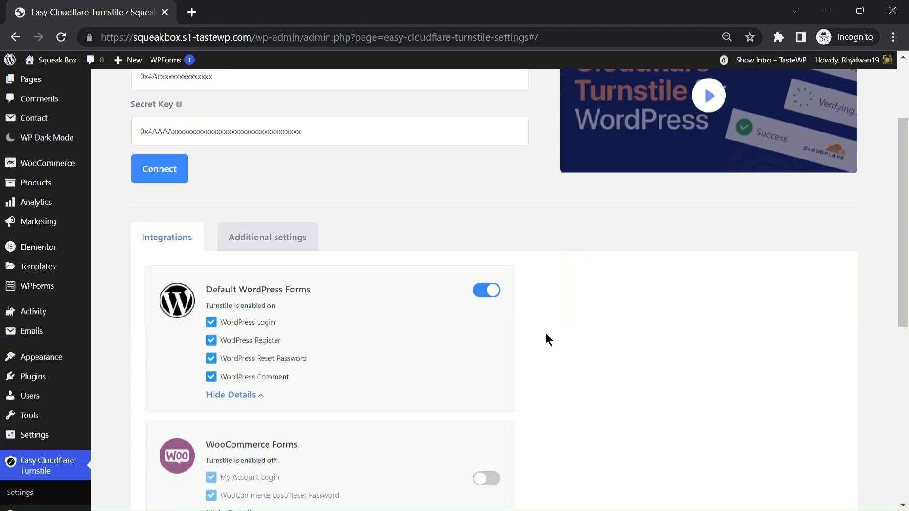
pyautogui.scroll(-3)
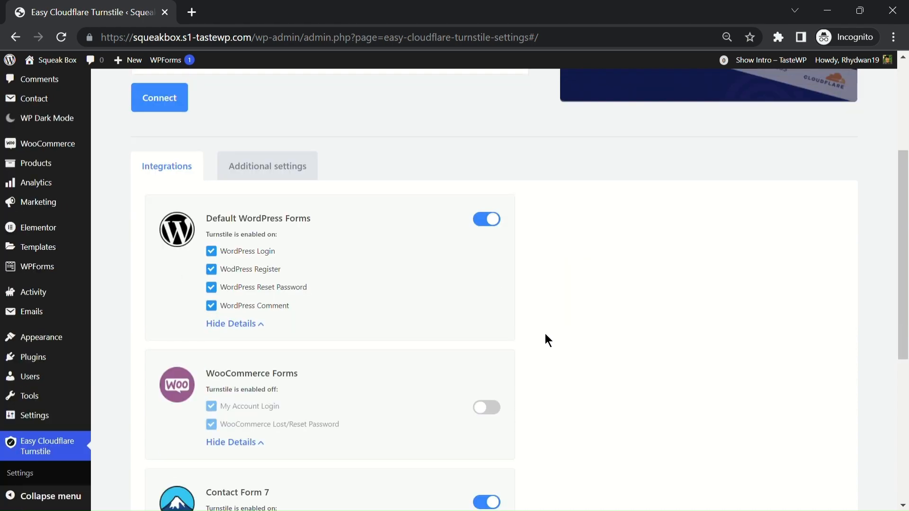
pyautogui.scroll(-3)
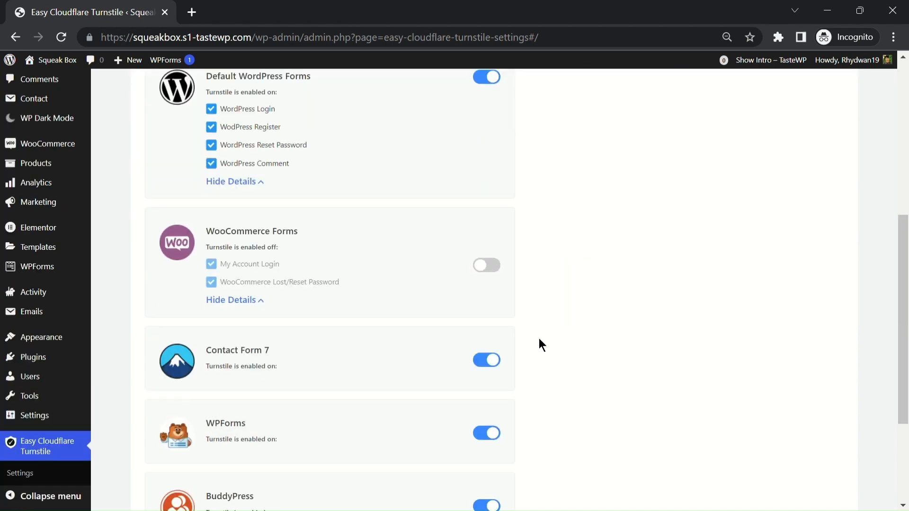
pyautogui.moveTo(487, 265)
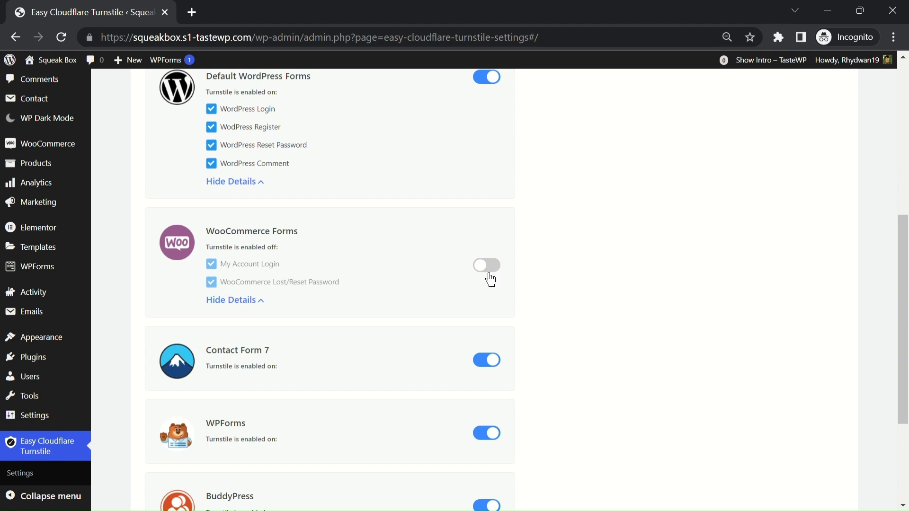
pyautogui.click(486, 265)
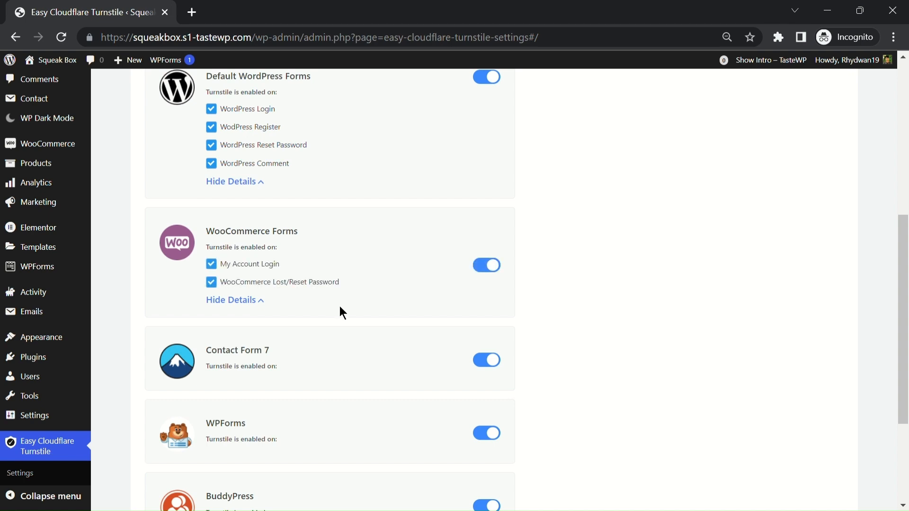
pyautogui.click(212, 282)
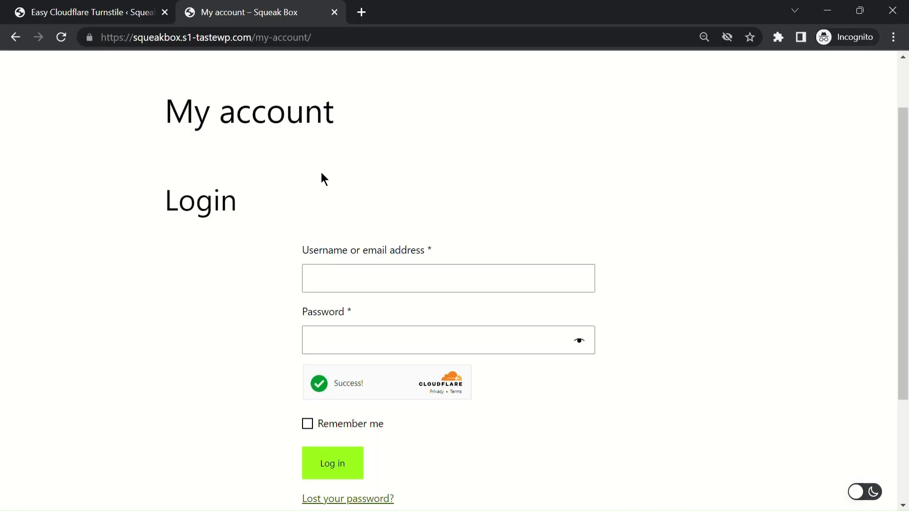
pyautogui.moveTo(484, 154)
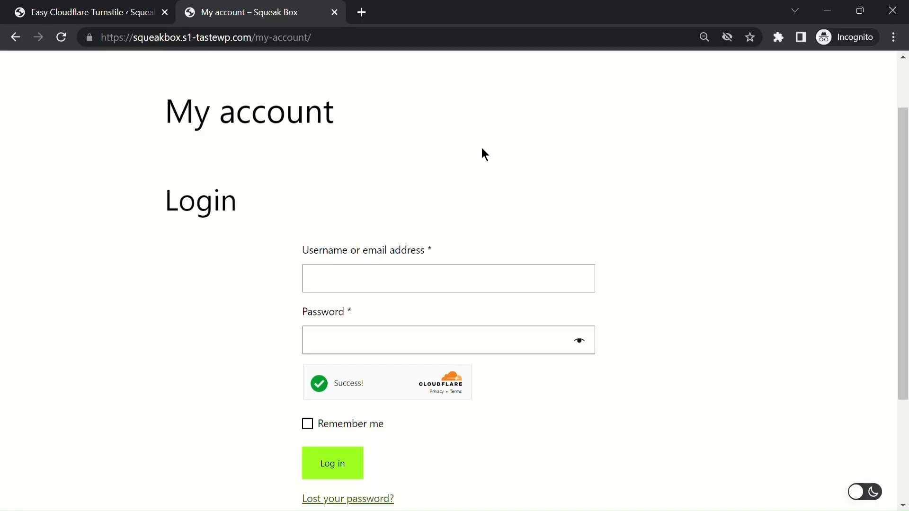
# Step: Check the My account login form shows a Turnstile Success and request the lost password form
pyautogui.click(332, 462)
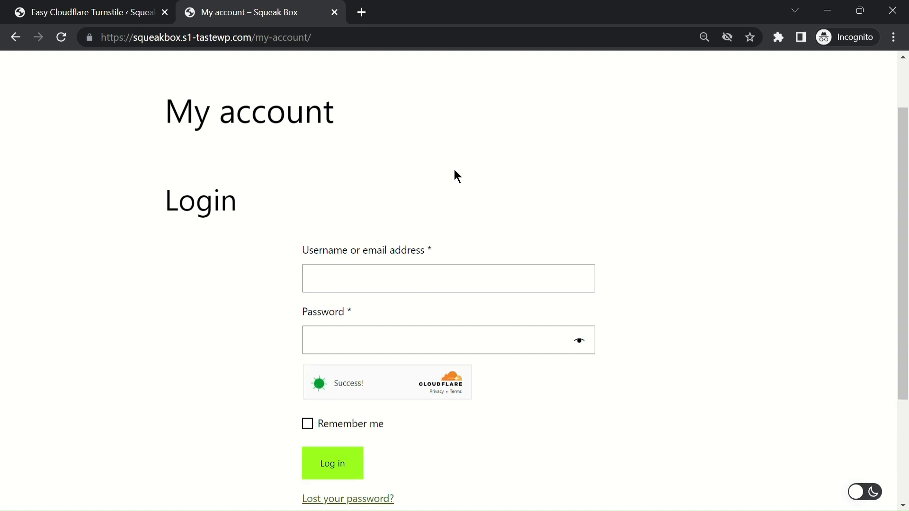
pyautogui.click(348, 499)
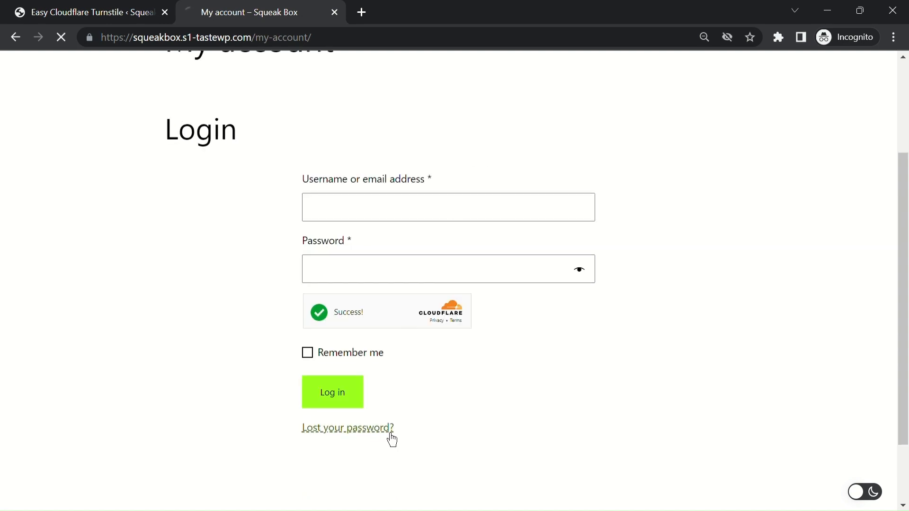
pyautogui.click(347, 428)
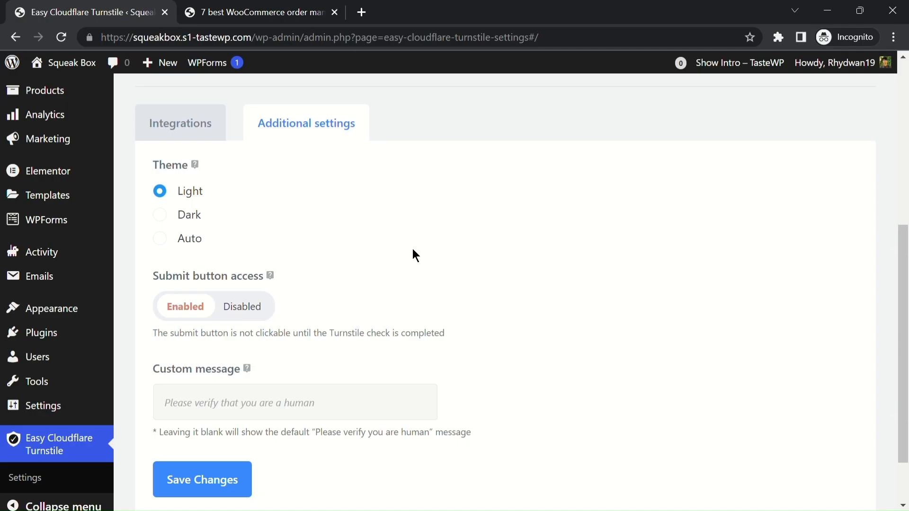
pyautogui.moveTo(255, 212)
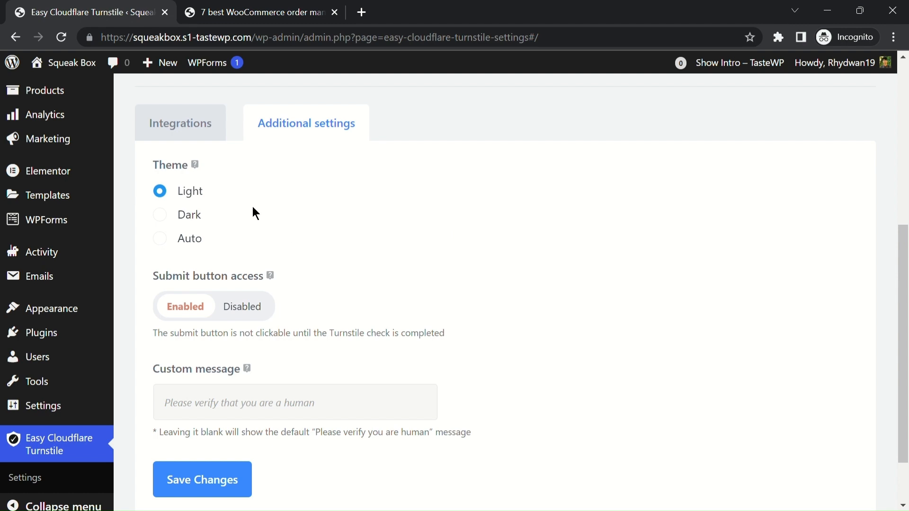
pyautogui.moveTo(221, 220)
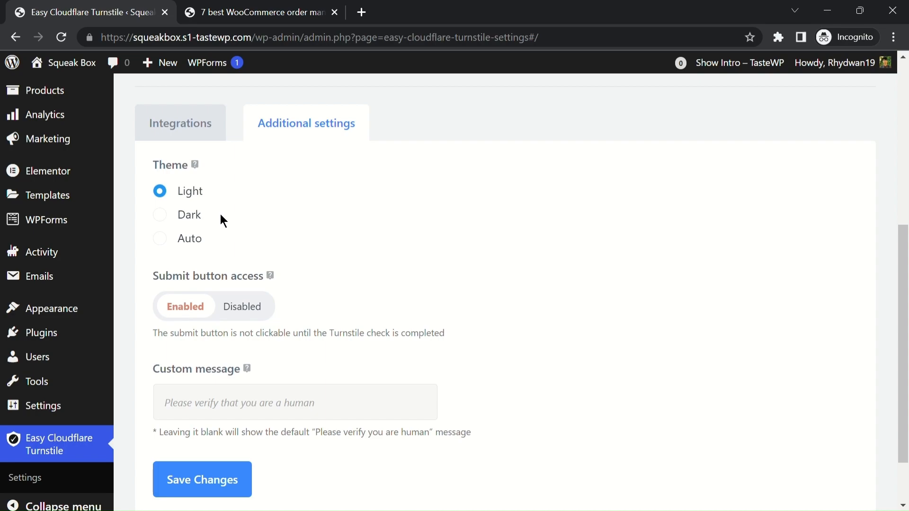
# Step: Switch to the blog post tab to view the Turnstile widget theme on the front end
pyautogui.click(261, 11)
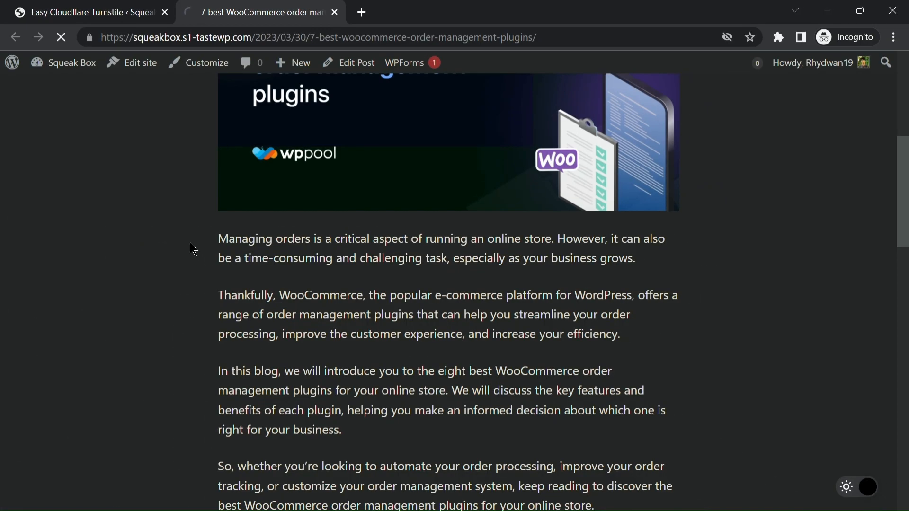
# Step: Scroll to the blog post's contact form showing the passed Cloudflare Turnstile check
pyautogui.scroll(-3)
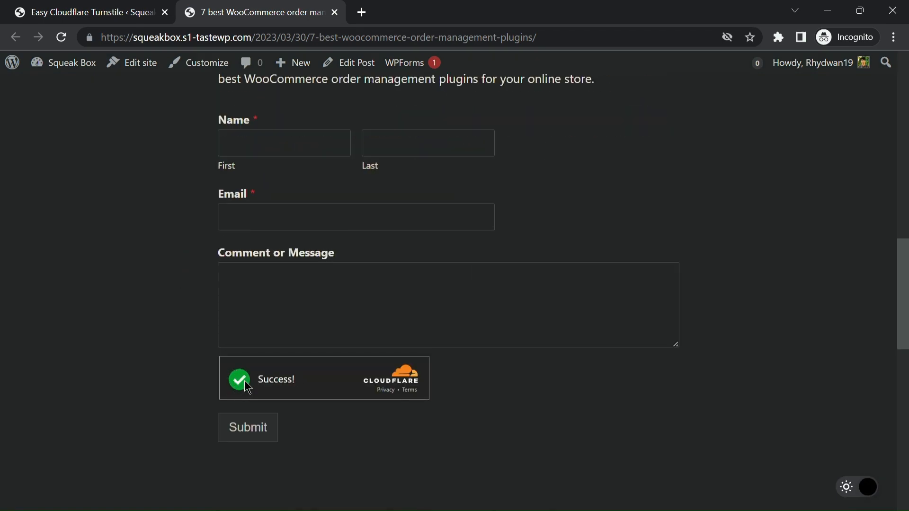
pyautogui.moveTo(406, 405)
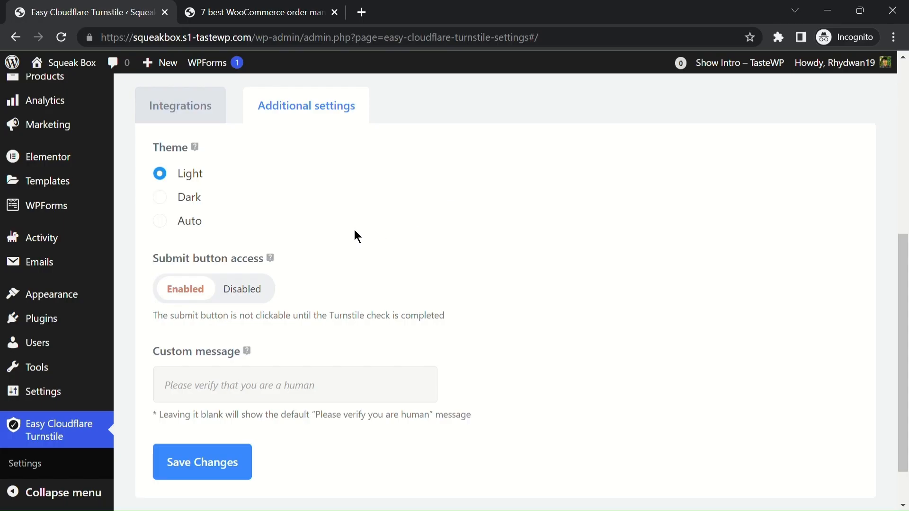
pyautogui.moveTo(333, 272)
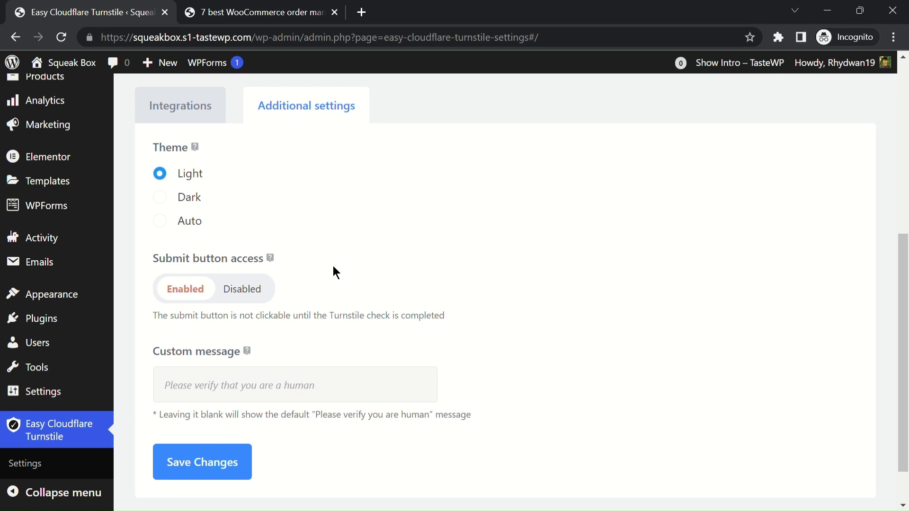
pyautogui.moveTo(246, 308)
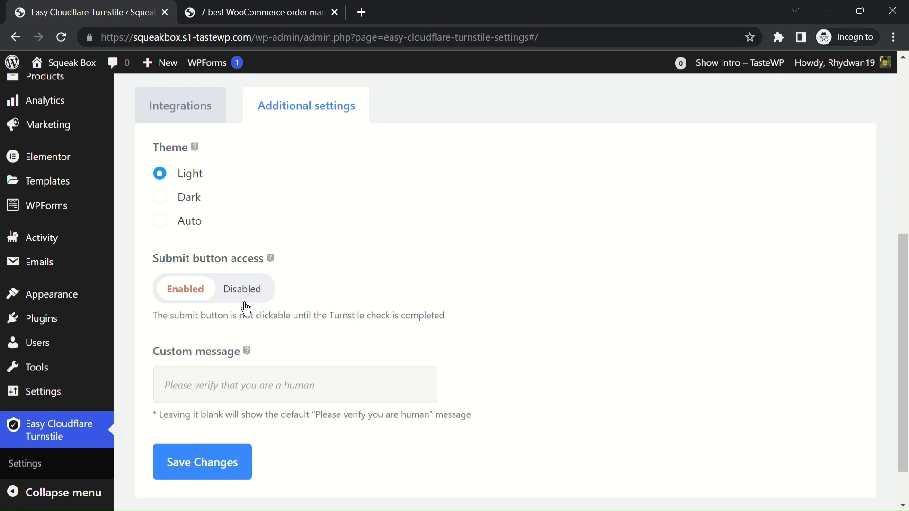
pyautogui.moveTo(329, 282)
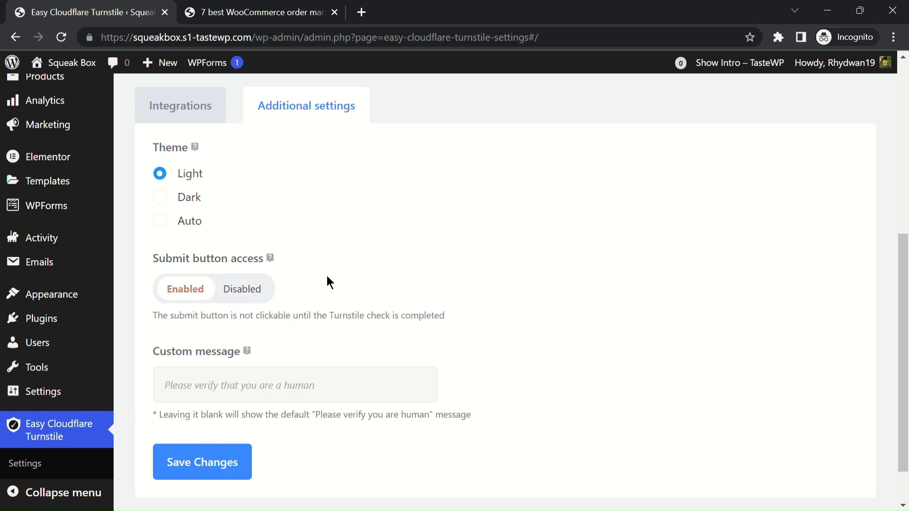
# Step: Return to the blog post tab showing the filled contact form with its passed Turnstile check
pyautogui.click(261, 12)
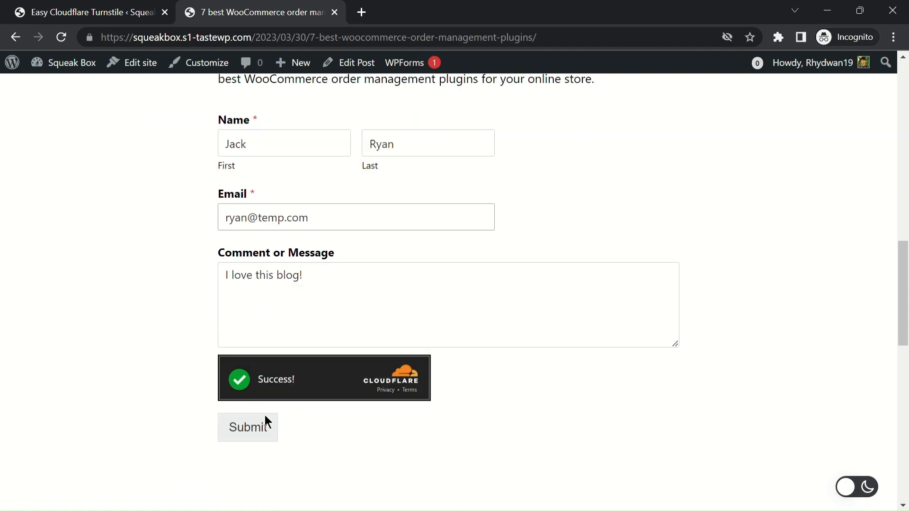